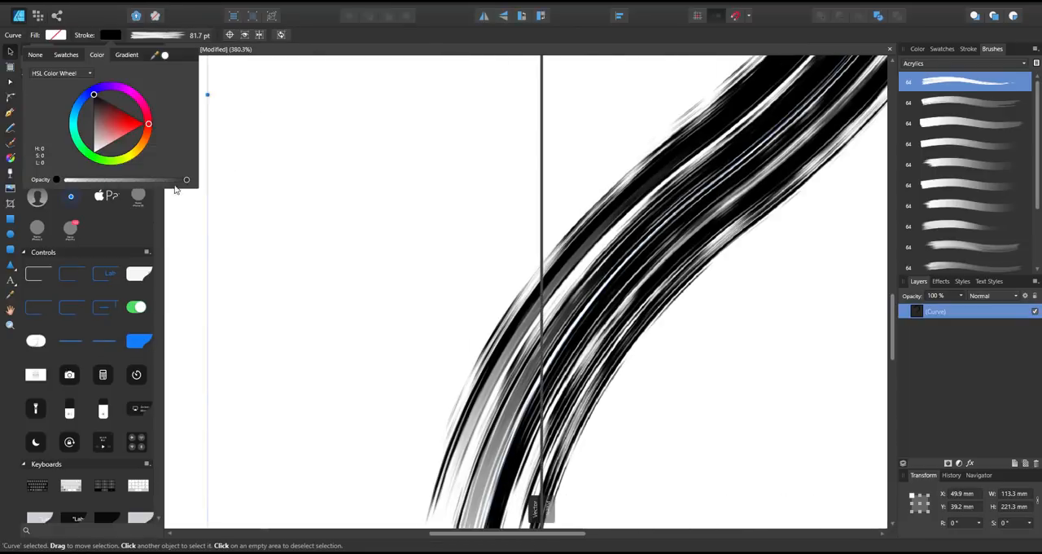
Step: Browse the Affinity home page down to Designer and Photo, then back to the 1.7 announcement
{"action": "left_click", "coordinate": [91, 129]}
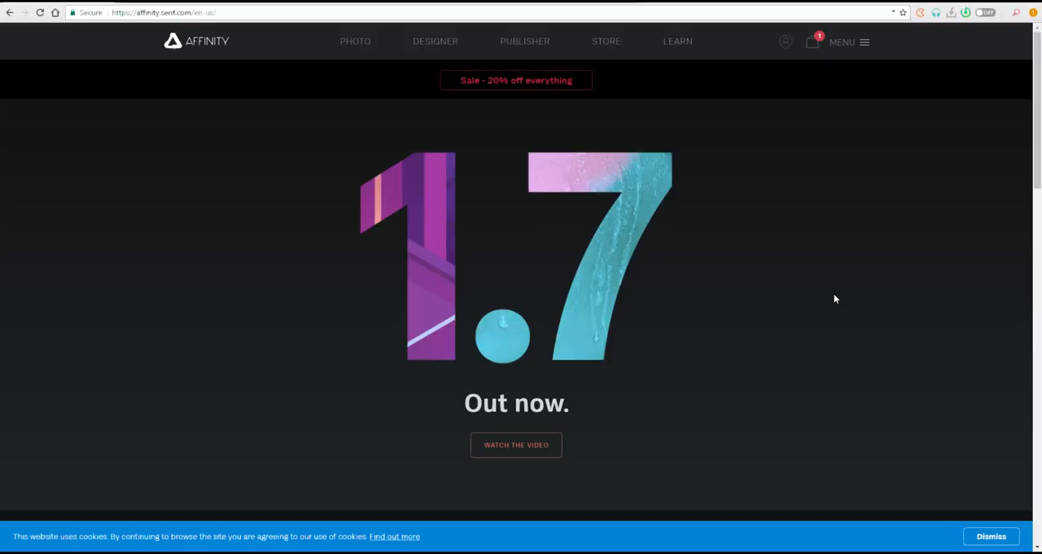
{"action": "scroll", "scroll_direction": "down", "scroll_amount": 3}
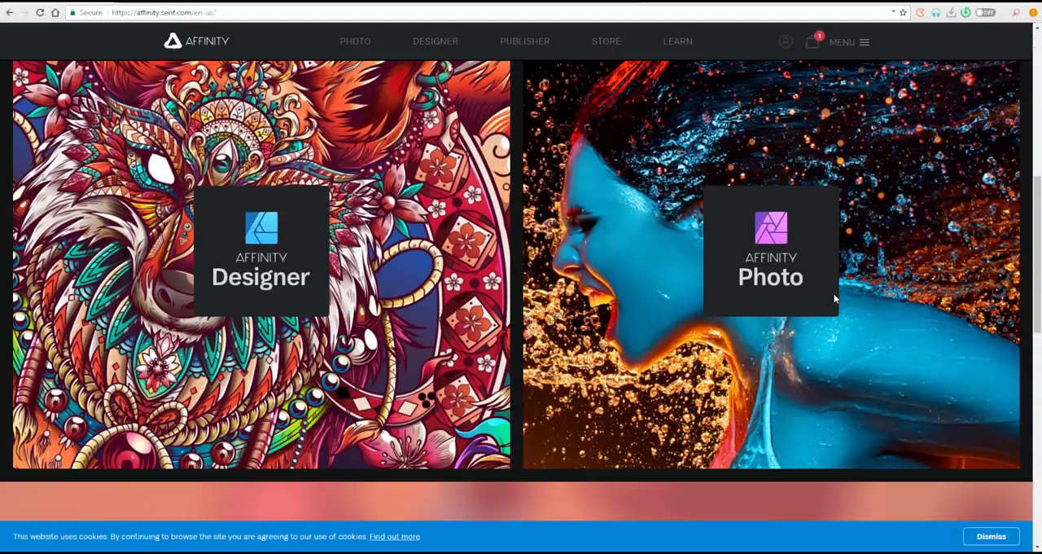
{"action": "scroll", "scroll_direction": "down", "scroll_amount": 3}
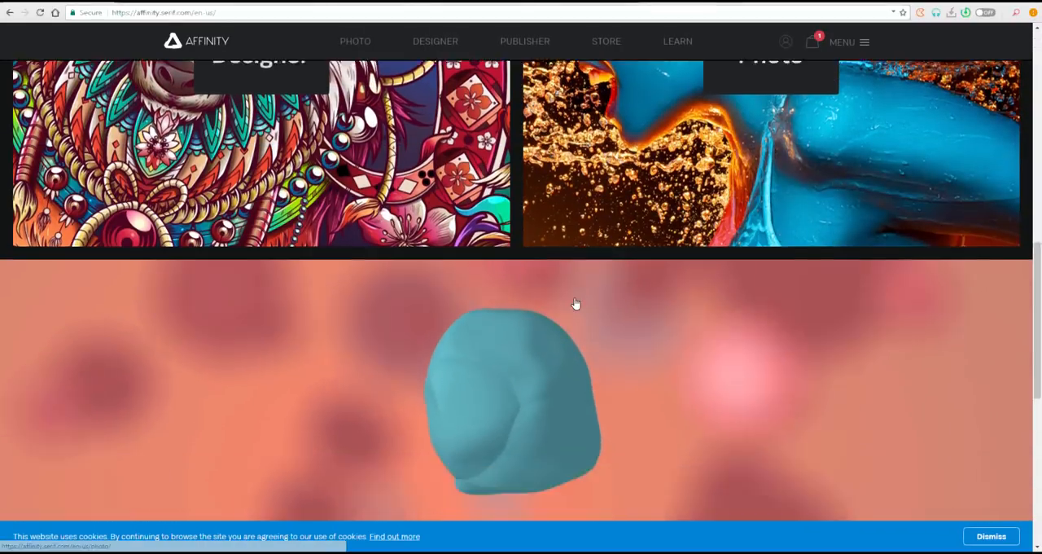
{"action": "scroll", "scroll_direction": "down", "scroll_amount": 3}
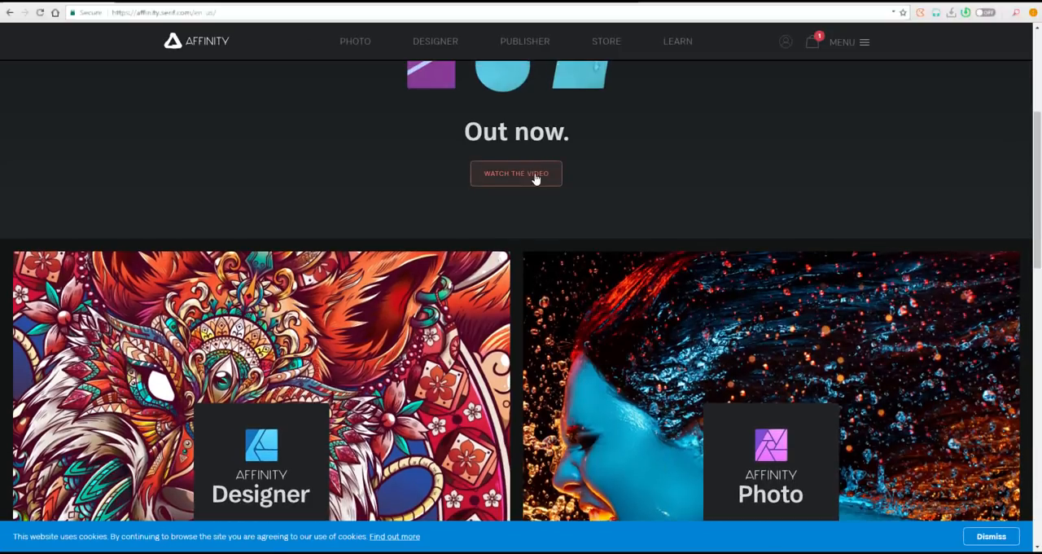
{"action": "scroll", "scroll_direction": "up", "scroll_amount": 3}
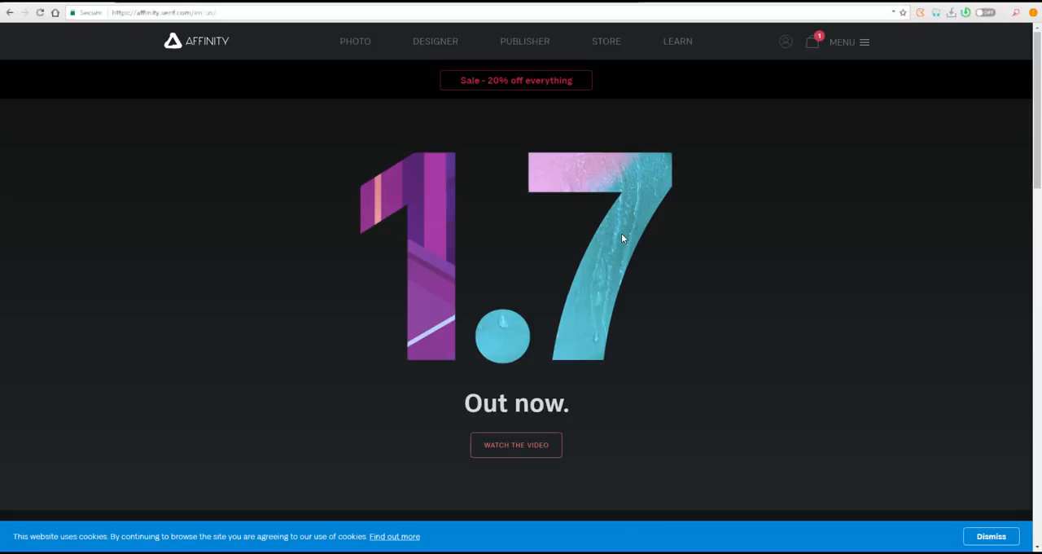
{"action": "scroll", "scroll_direction": "down", "scroll_amount": 3}
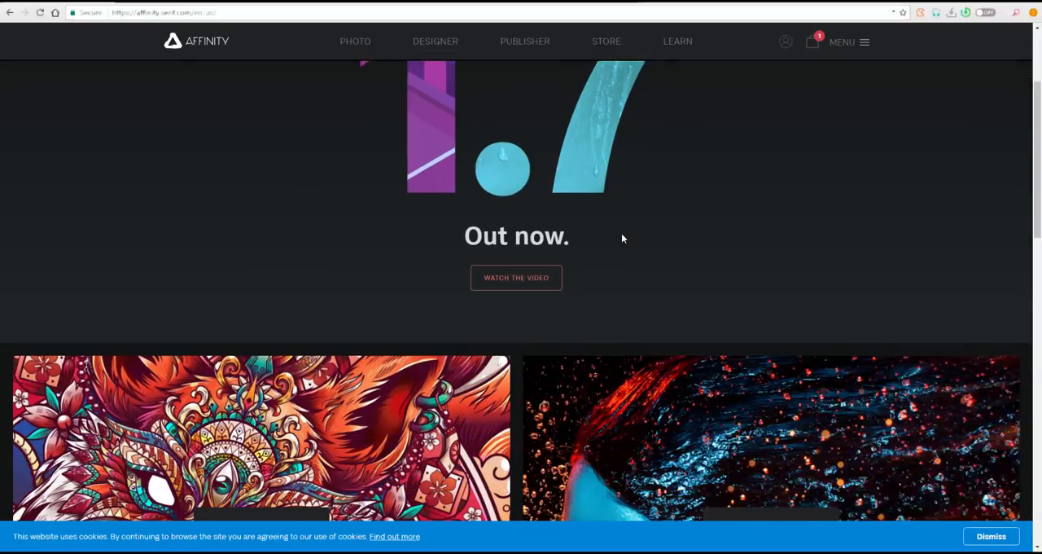
{"action": "scroll", "scroll_direction": "up", "scroll_amount": 3}
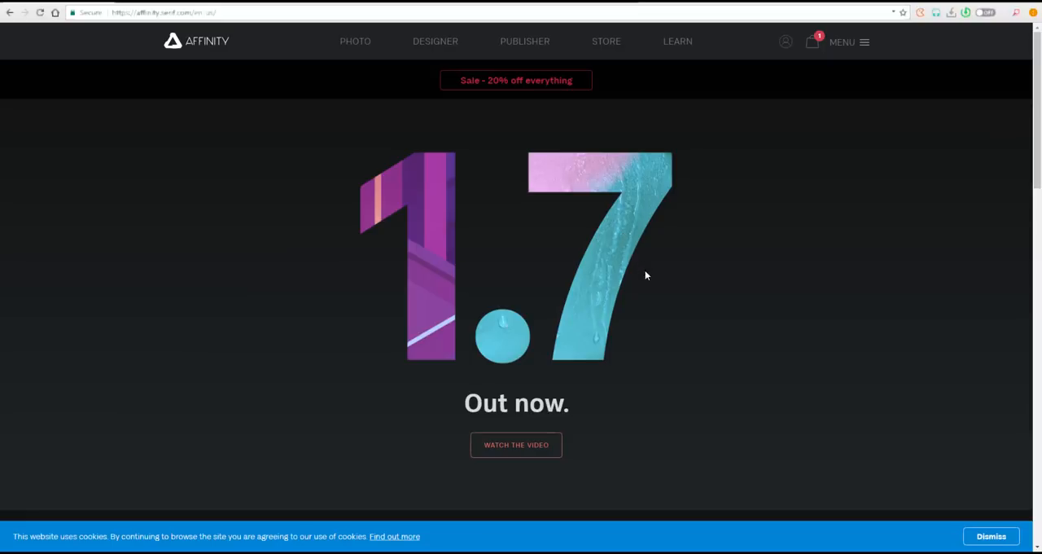
{"action": "mouse_move", "coordinate": [516, 80]}
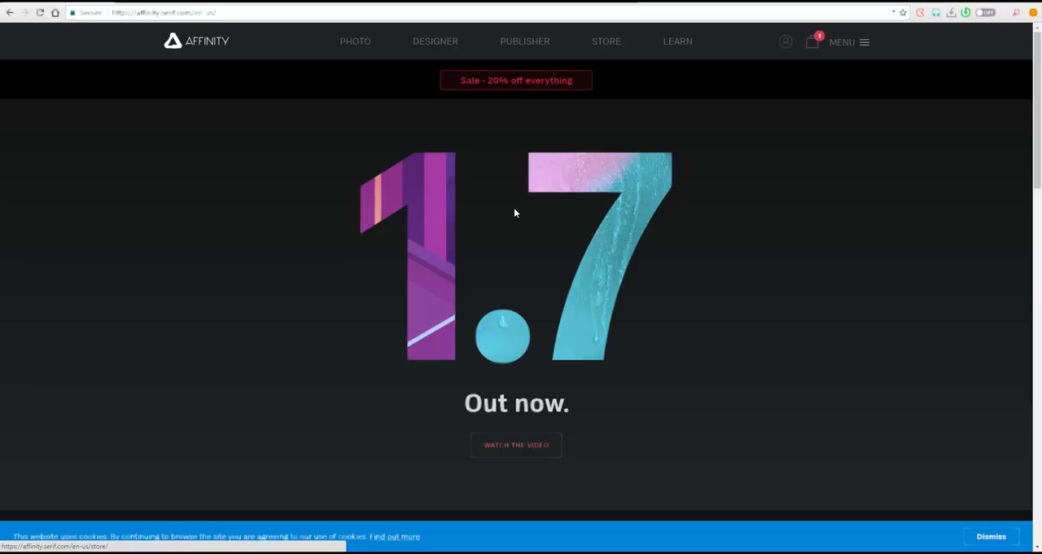
{"action": "scroll", "scroll_direction": "down", "scroll_amount": 3}
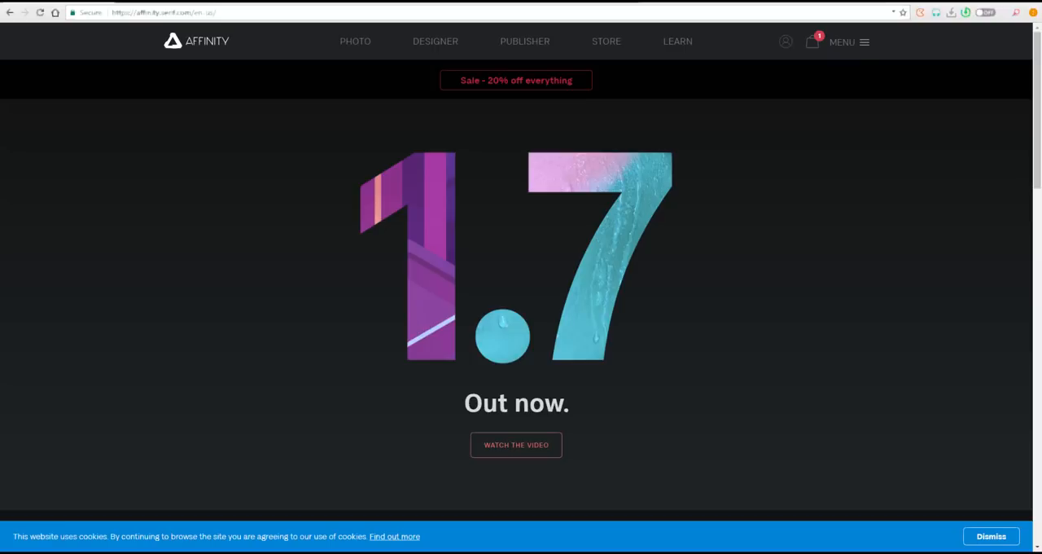
{"action": "mouse_move", "coordinate": [337, 220]}
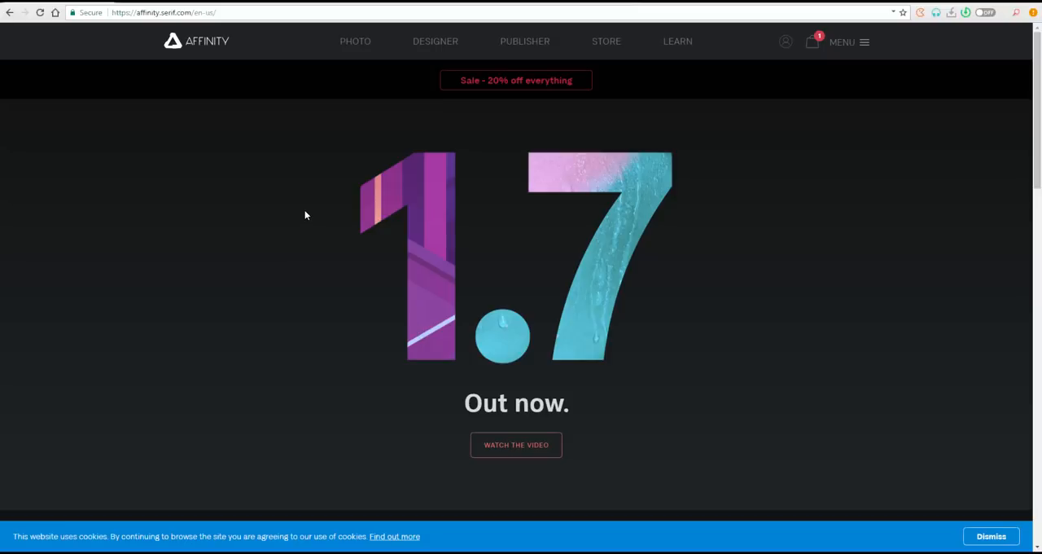
{"action": "mouse_move", "coordinate": [302, 135]}
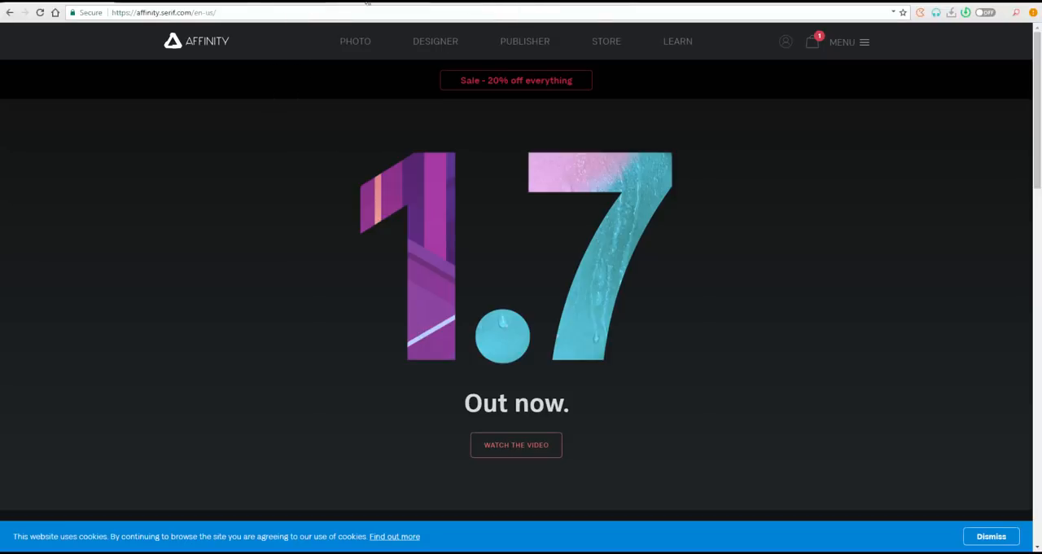
Step: Go to the PHOTO page and scroll to its 'In constant development' 1.7 feature list
{"action": "left_click", "coordinate": [355, 41]}
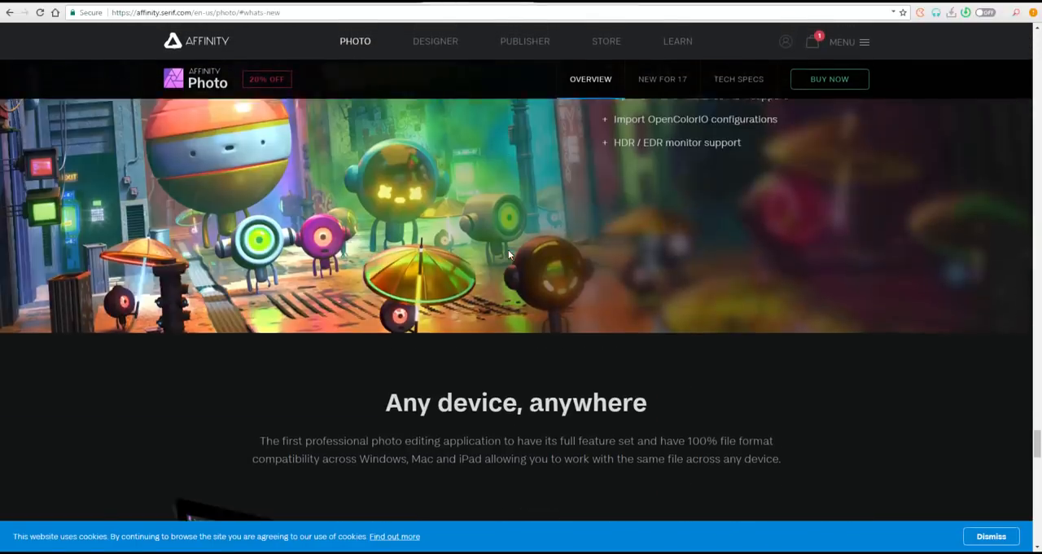
{"action": "scroll", "scroll_direction": "down", "scroll_amount": 3}
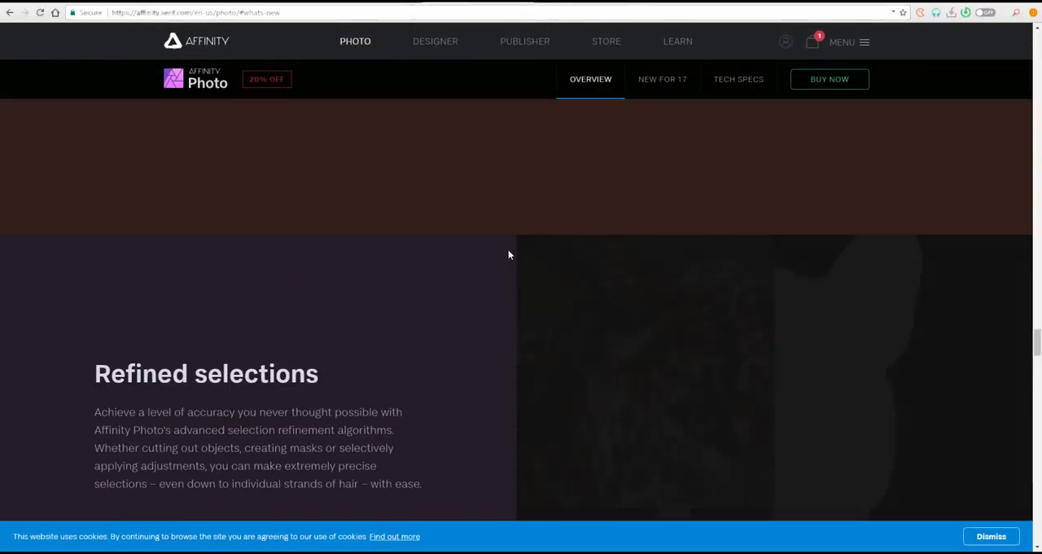
{"action": "scroll", "scroll_direction": "down", "scroll_amount": 3}
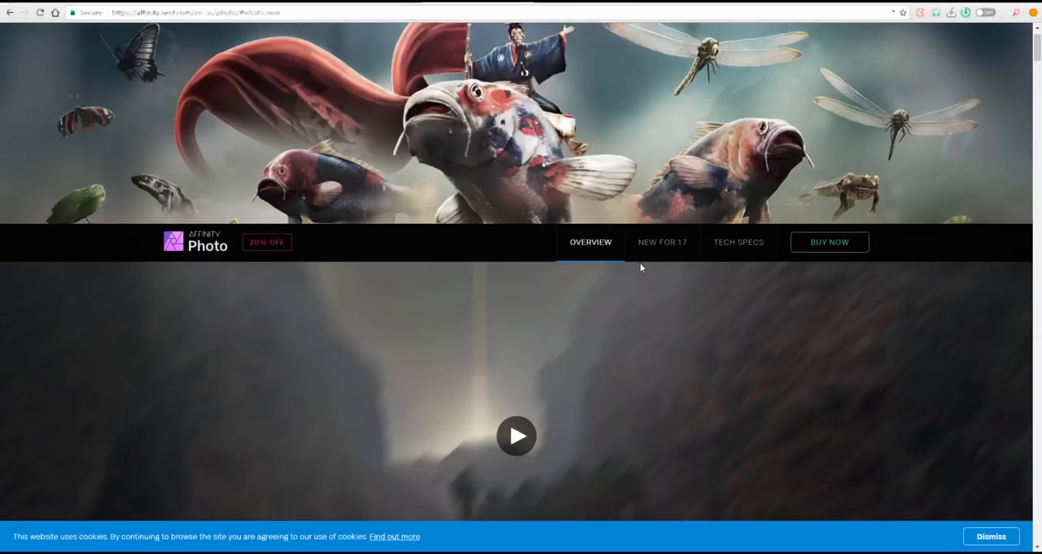
{"action": "scroll", "scroll_direction": "down", "scroll_amount": 3}
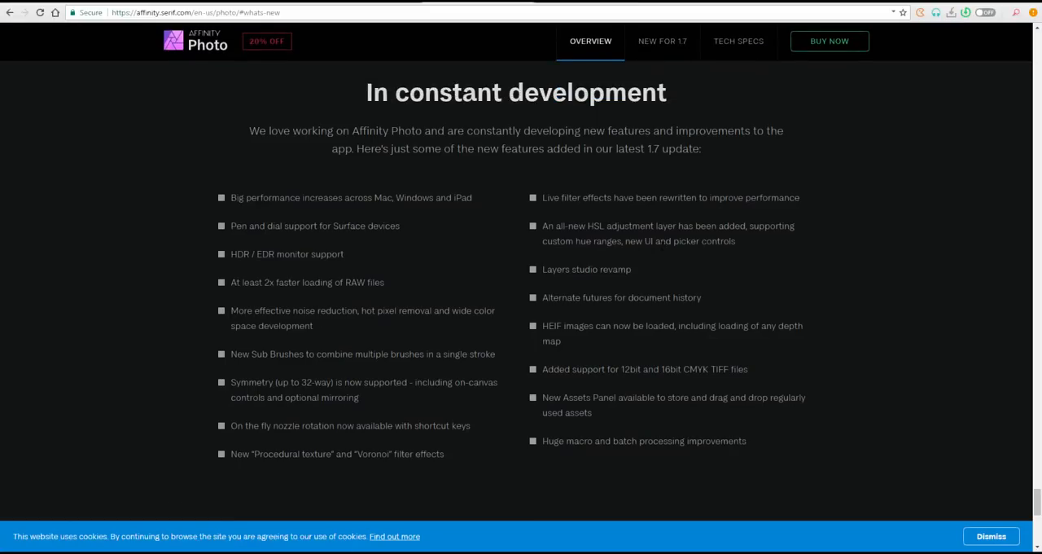
{"action": "mouse_move", "coordinate": [652, 263]}
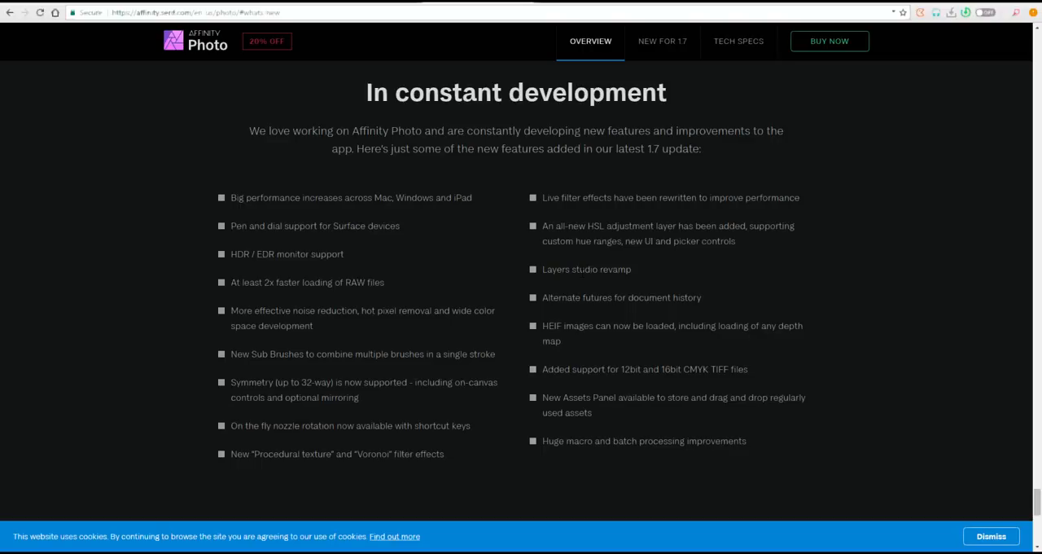
Step: Scroll the Photo page past the feature list to the Mac, Windows and iPad Buy now prices
{"action": "scroll", "scroll_direction": "down", "scroll_amount": 3}
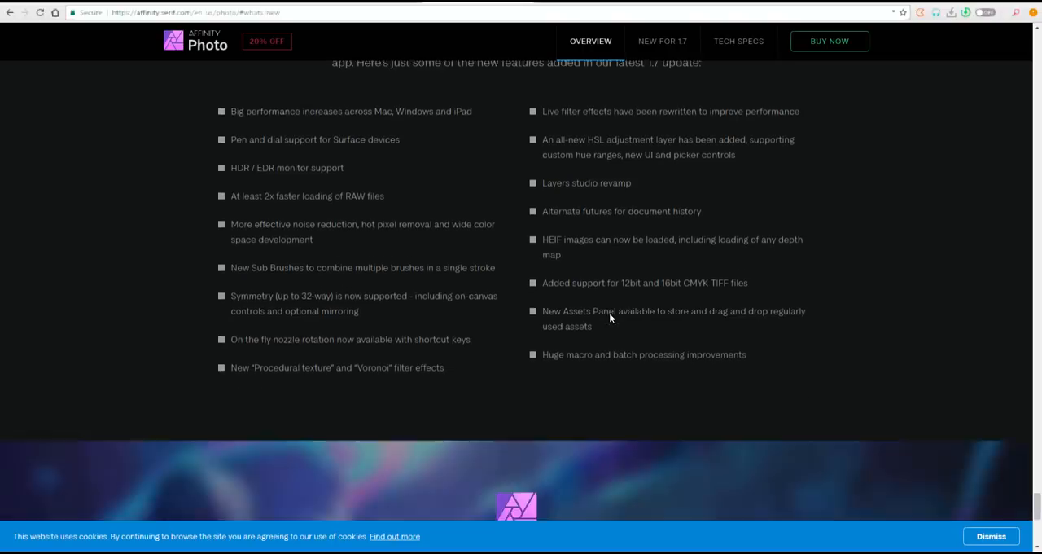
{"action": "scroll", "scroll_direction": "down", "scroll_amount": 3}
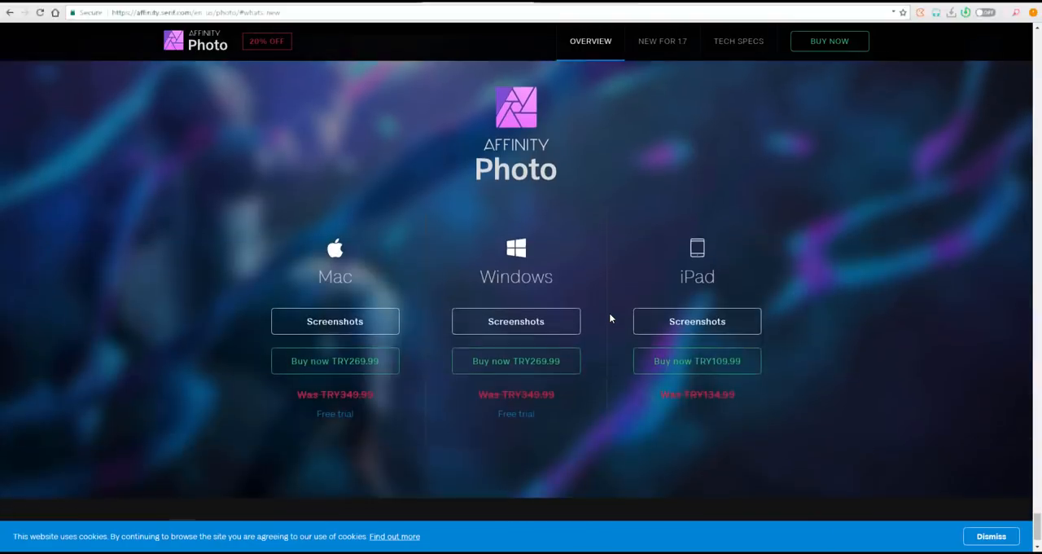
{"action": "scroll", "scroll_direction": "down", "scroll_amount": 3}
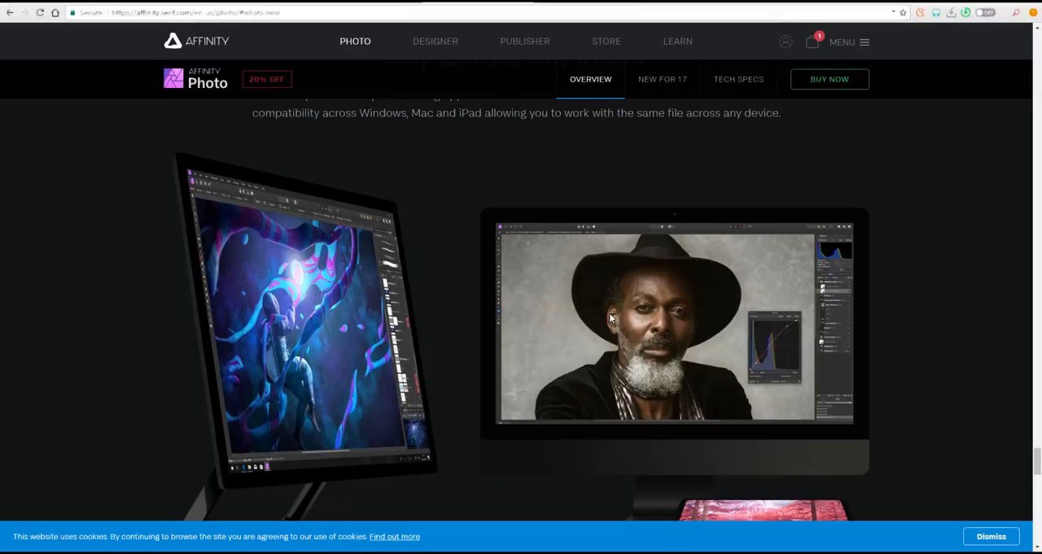
{"action": "scroll", "scroll_direction": "down", "scroll_amount": 3}
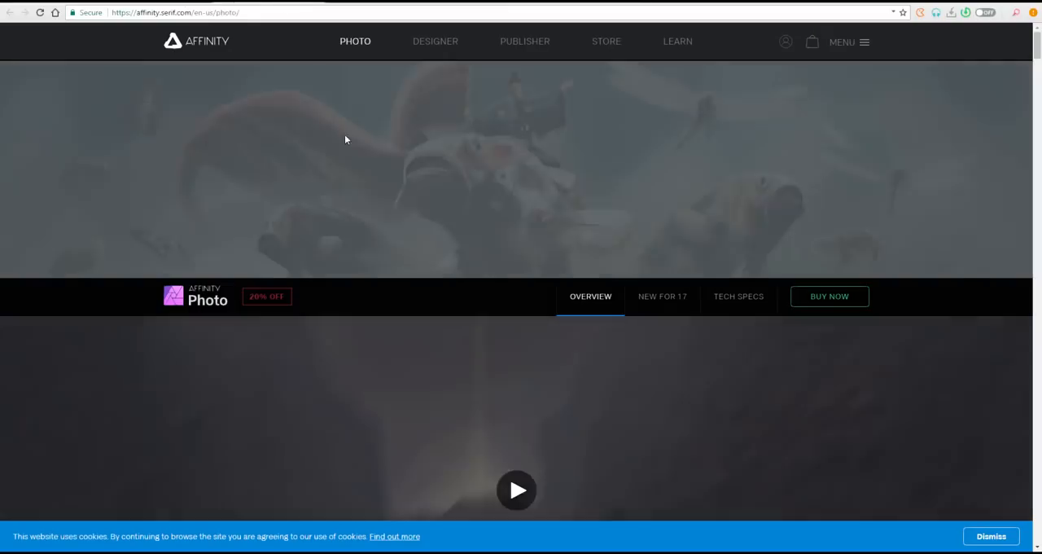
Step: Go to the DESIGNER page and scroll to the 'And it keeps getting better' improvements list
{"action": "left_click", "coordinate": [435, 42]}
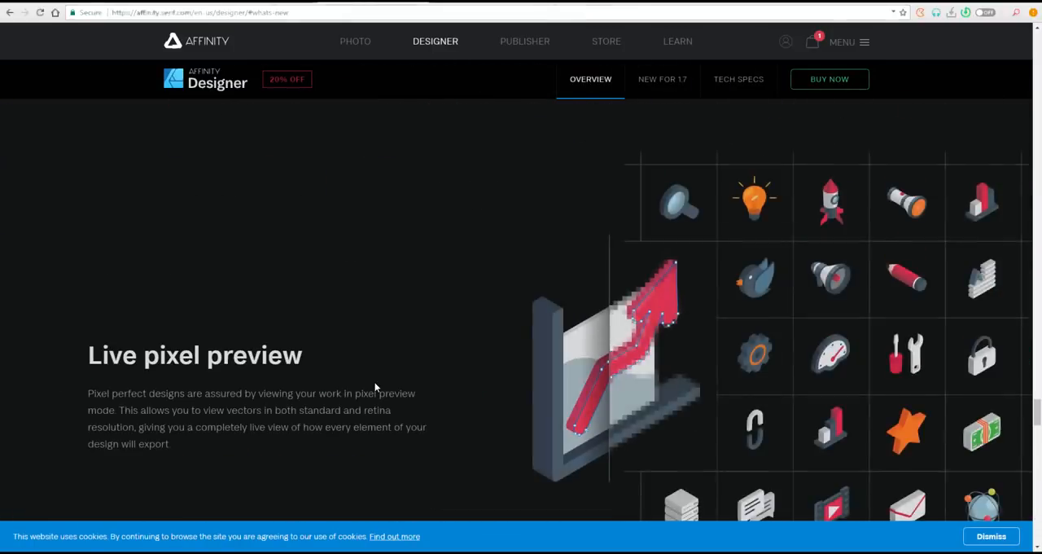
{"action": "scroll", "scroll_direction": "down", "scroll_amount": 3}
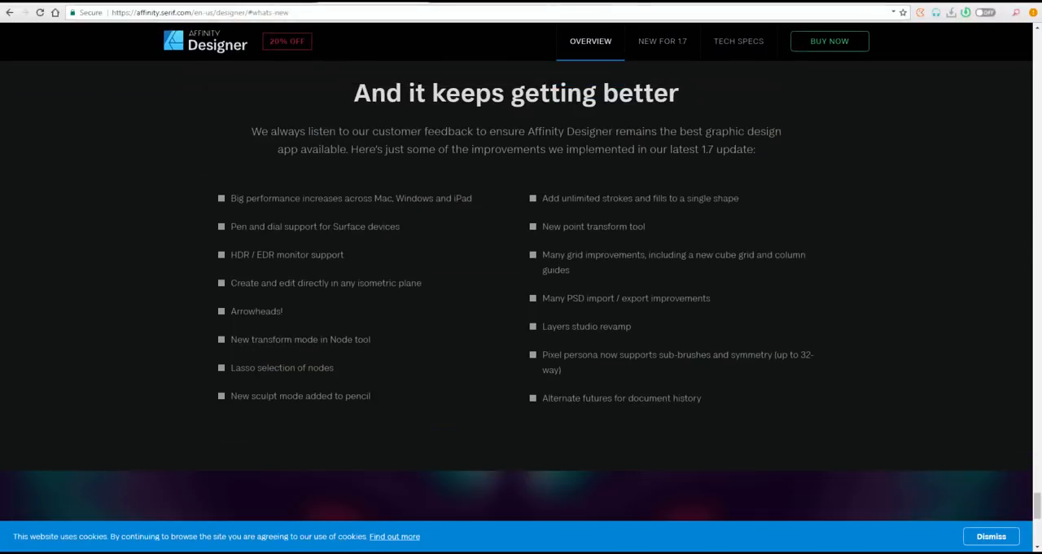
{"action": "mouse_move", "coordinate": [733, 274]}
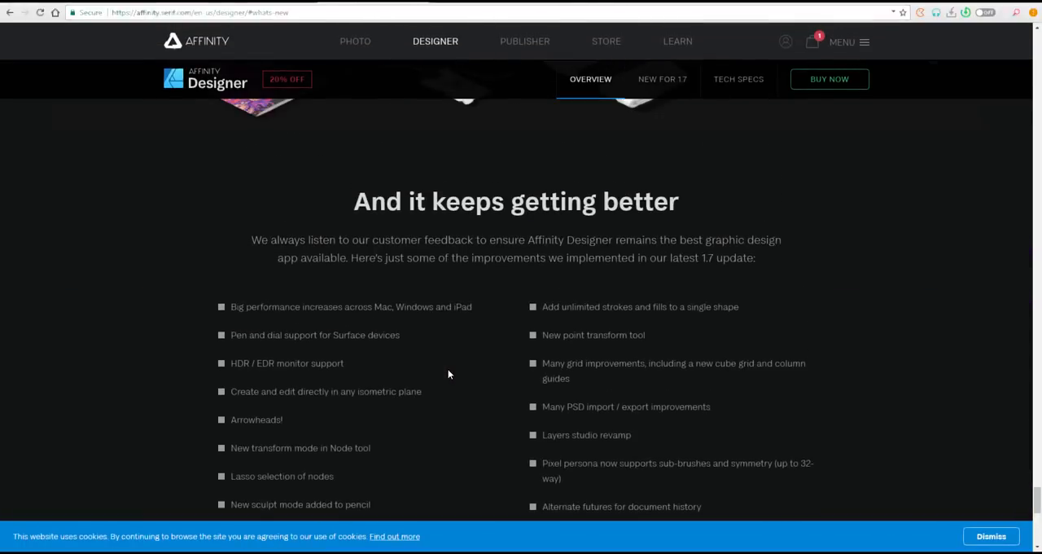
{"action": "scroll", "scroll_direction": "down", "scroll_amount": 3}
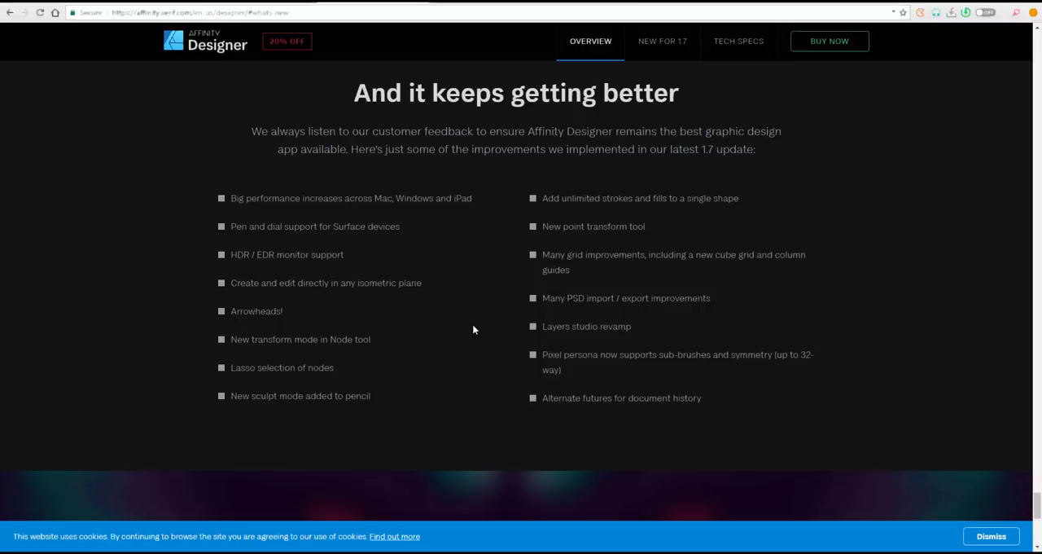
{"action": "scroll", "scroll_direction": "down", "scroll_amount": 3}
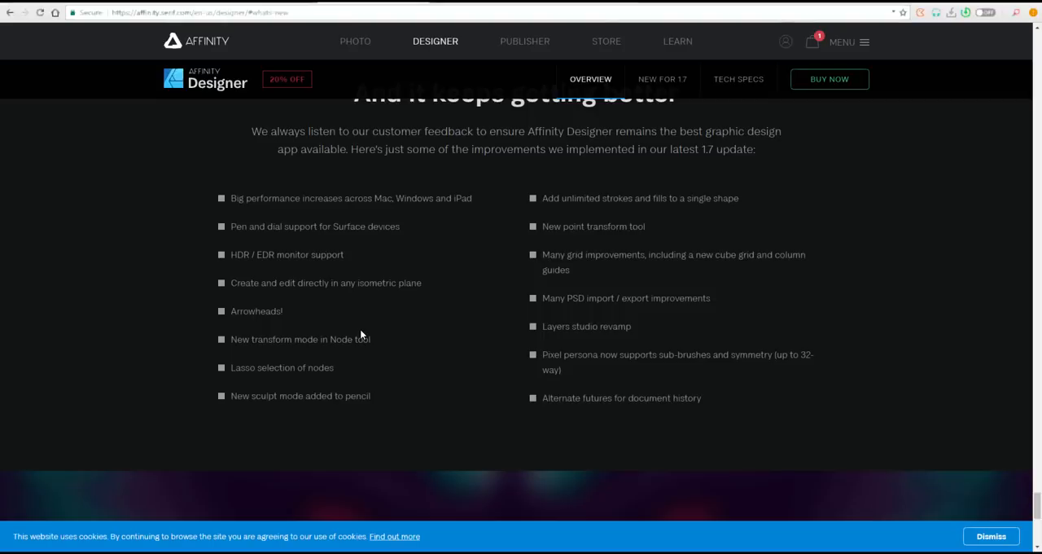
{"action": "scroll", "scroll_direction": "up", "scroll_amount": 3}
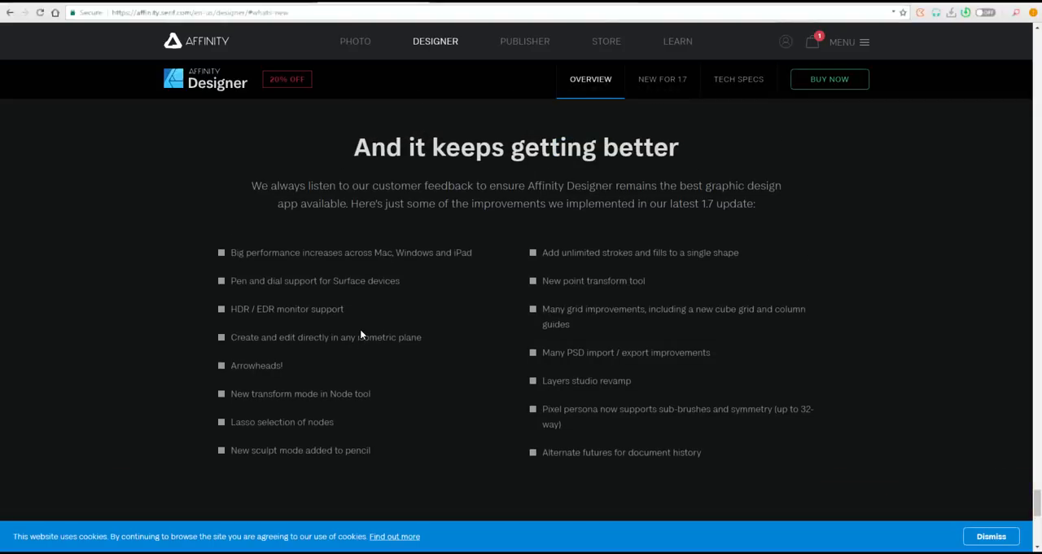
{"action": "scroll", "scroll_direction": "down", "scroll_amount": 3}
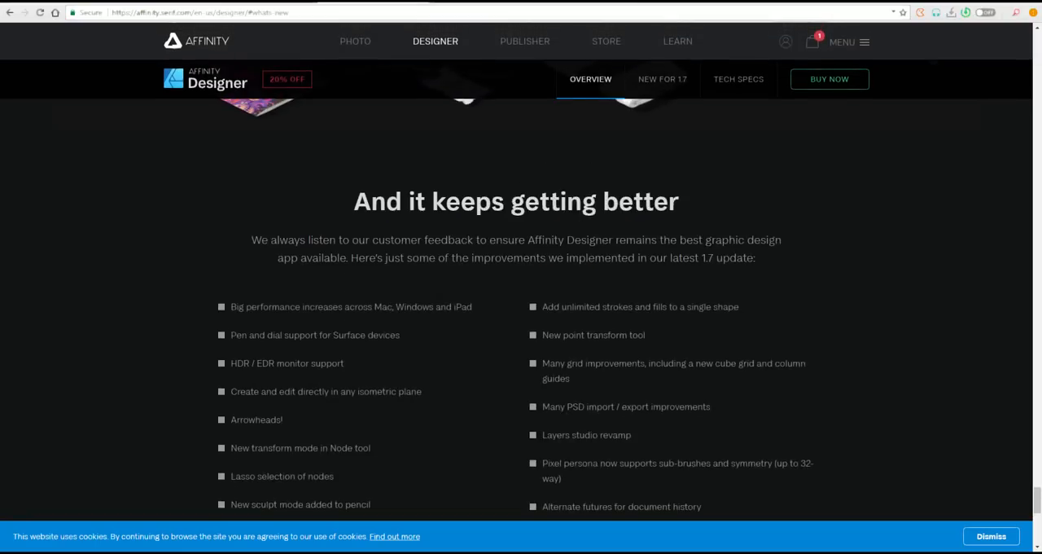
{"action": "scroll", "scroll_direction": "down", "scroll_amount": 3}
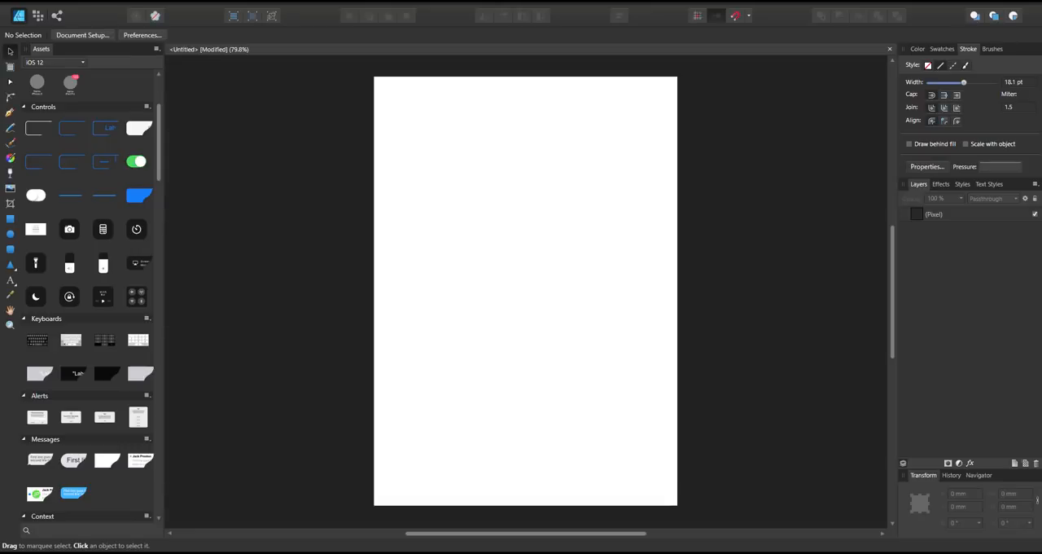
{"action": "left_click_drag", "start_coordinate": [447, 169], "coordinate": [646, 341]}
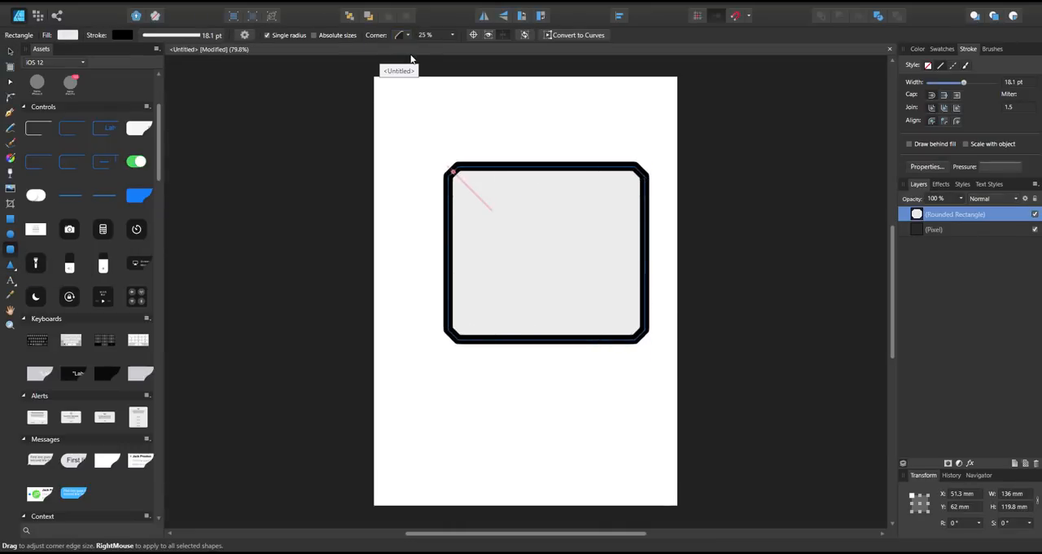
{"action": "left_click_drag", "start_coordinate": [454, 171], "coordinate": [494, 211]}
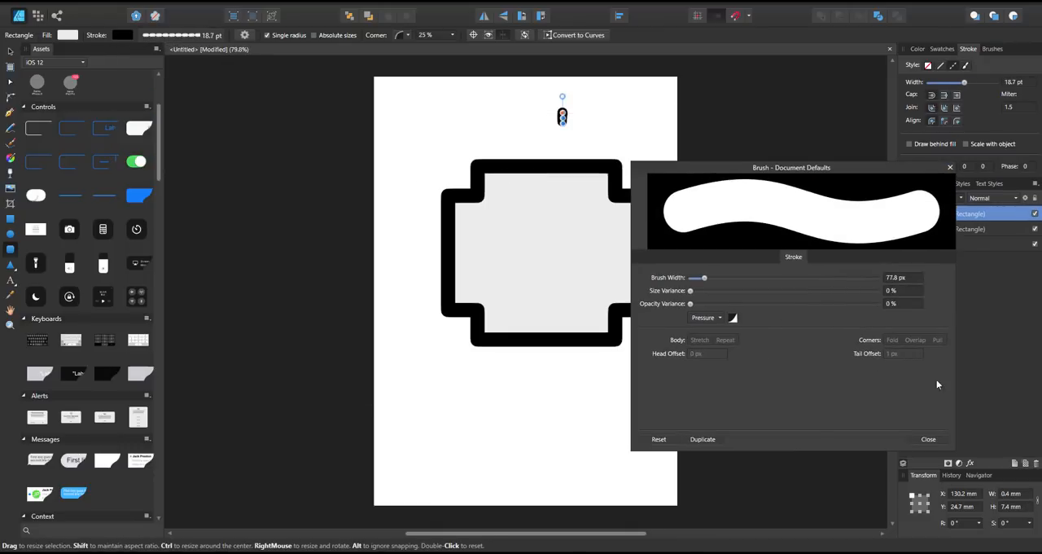
{"action": "left_click", "coordinate": [928, 439]}
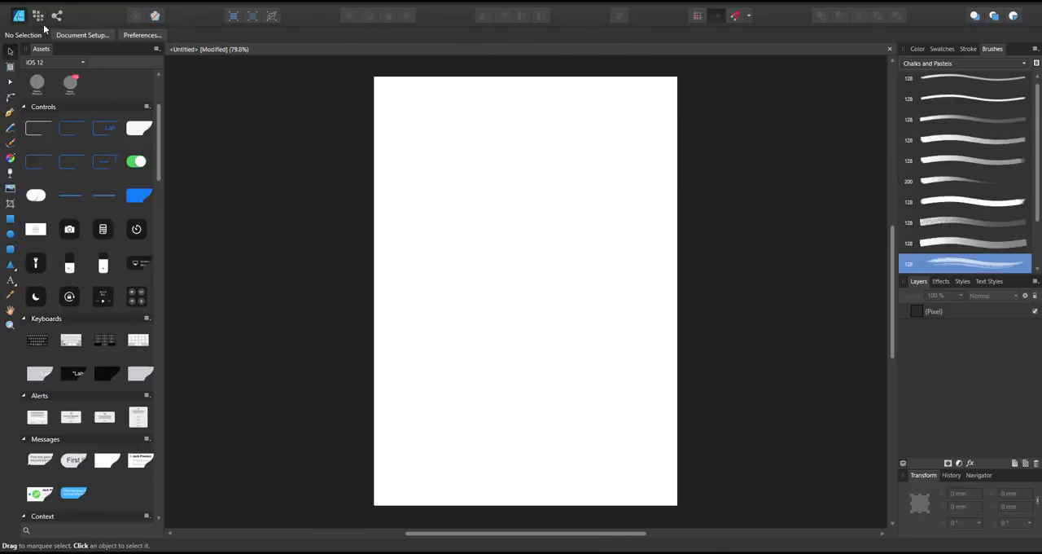
Step: Paint in Pixel Persona with a purple colour and rename the painted layer RADIAL
{"action": "left_click", "coordinate": [11, 188]}
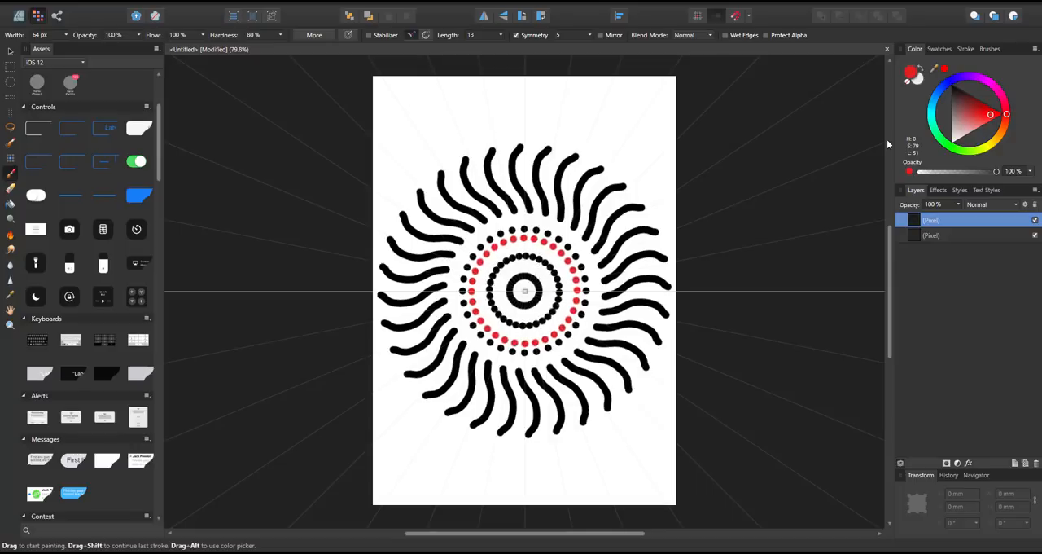
{"action": "left_click", "coordinate": [982, 79]}
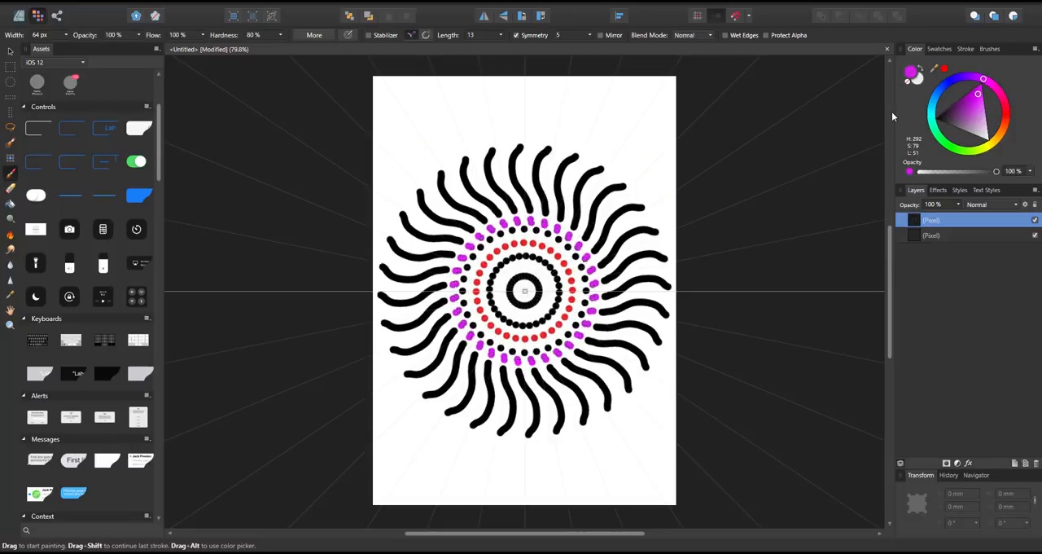
{"action": "left_click", "coordinate": [937, 190]}
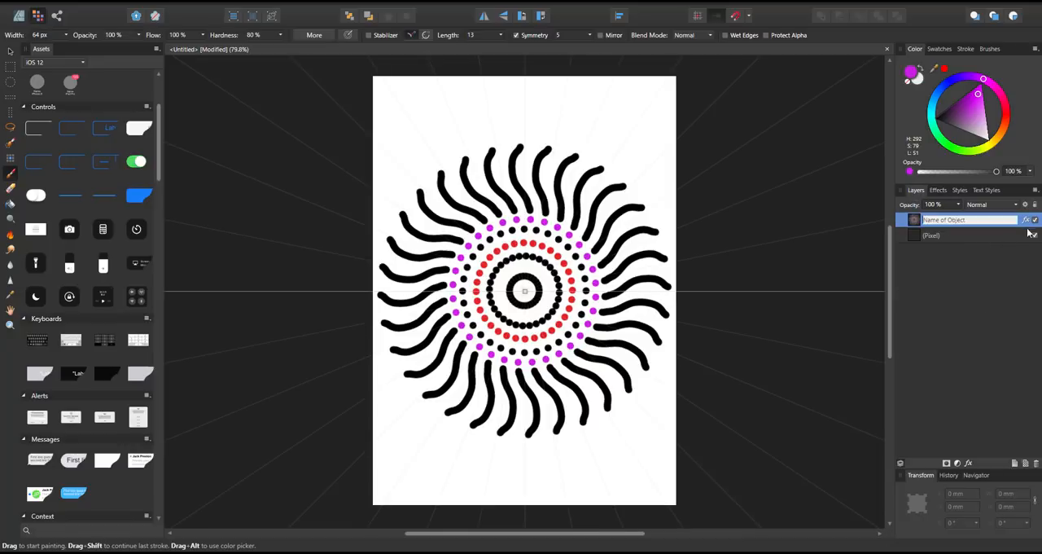
Step: Add an Outer Glow effect with a purple colour and a larger radius
{"action": "left_click", "coordinate": [959, 190]}
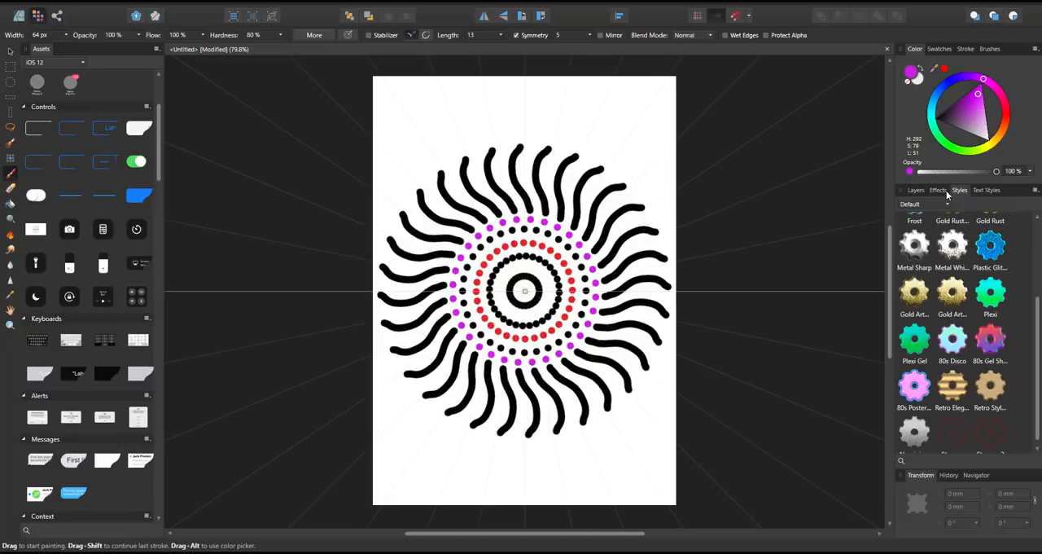
{"action": "left_click", "coordinate": [937, 190]}
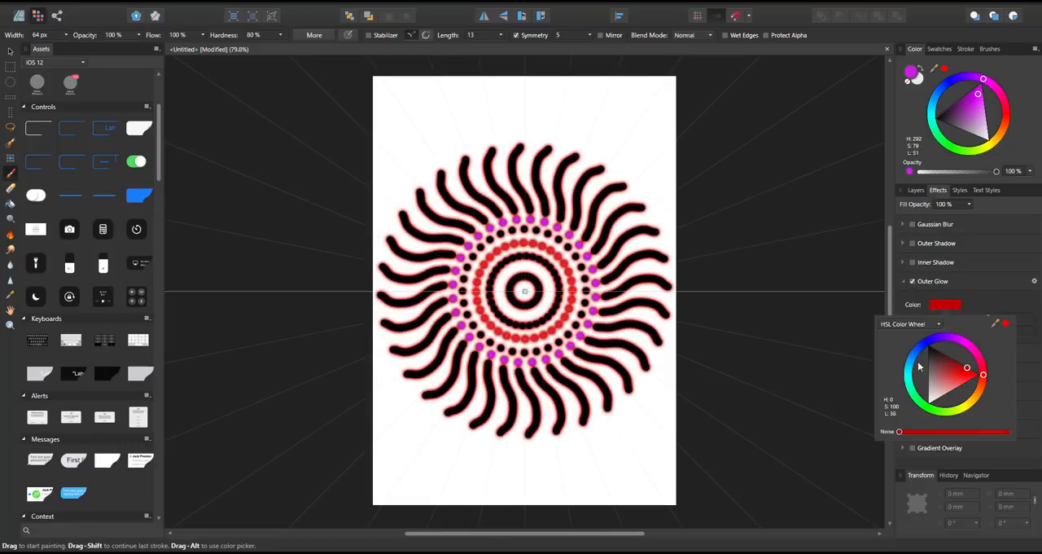
{"action": "left_click", "coordinate": [945, 366]}
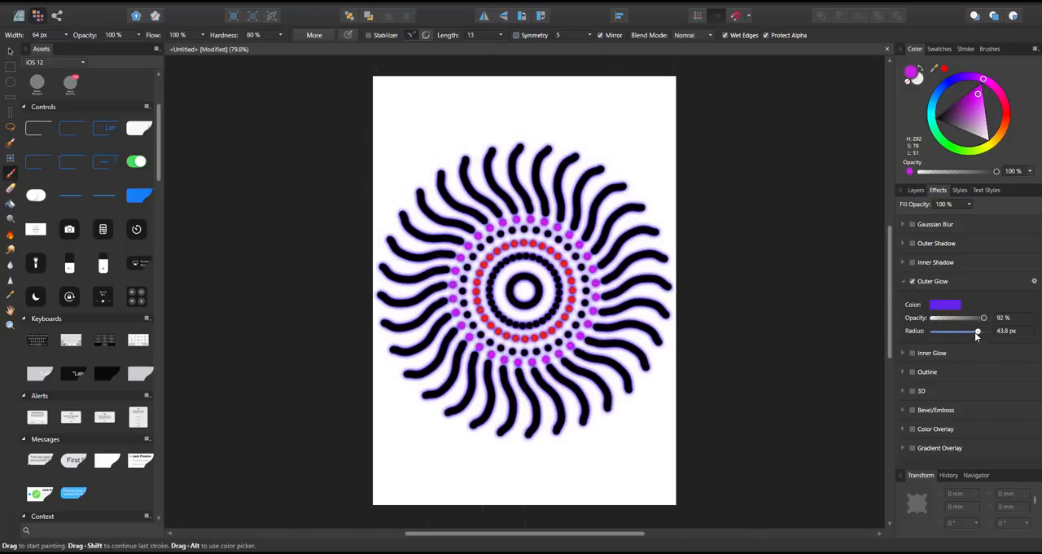
{"action": "left_click", "coordinate": [946, 304]}
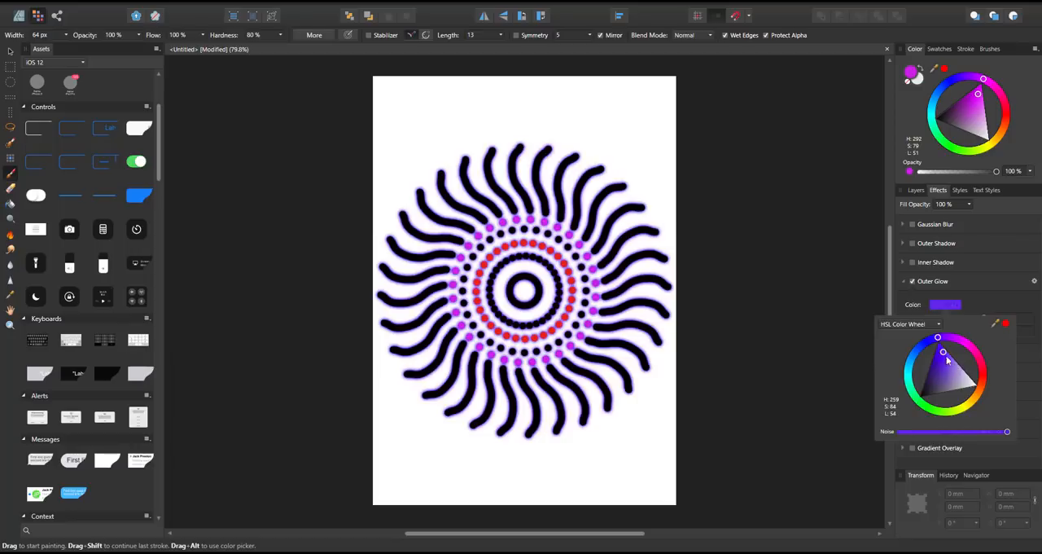
{"action": "left_click", "coordinate": [916, 189]}
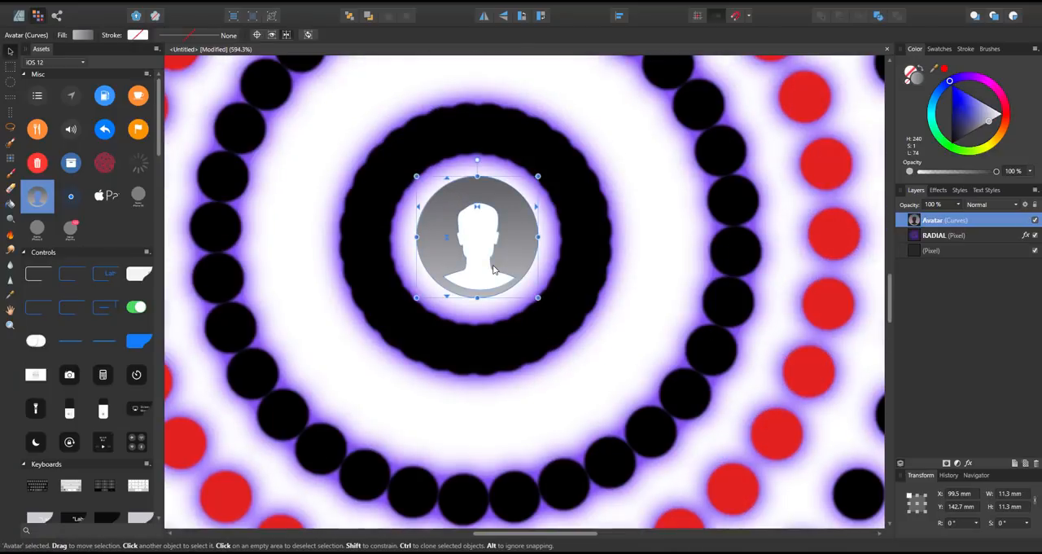
Step: Inspect the avatar icon's Effects panel settings
{"action": "left_click", "coordinate": [937, 190]}
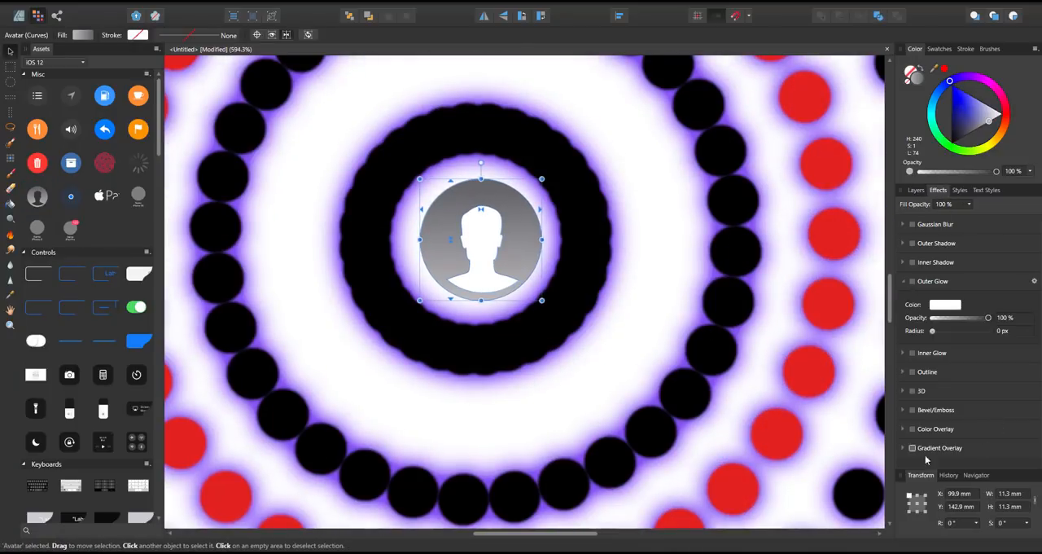
{"action": "left_click", "coordinate": [945, 303]}
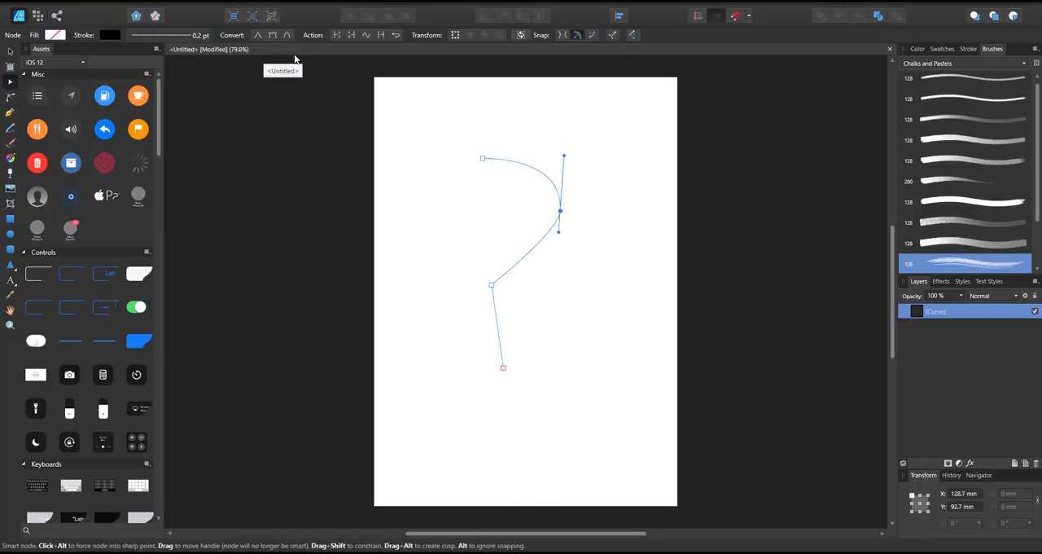
Step: Drag the curve's nodes into a tall hook and apply a textured Chalks and Pastels brush
{"action": "left_click_drag", "start_coordinate": [502, 367], "coordinate": [486, 373]}
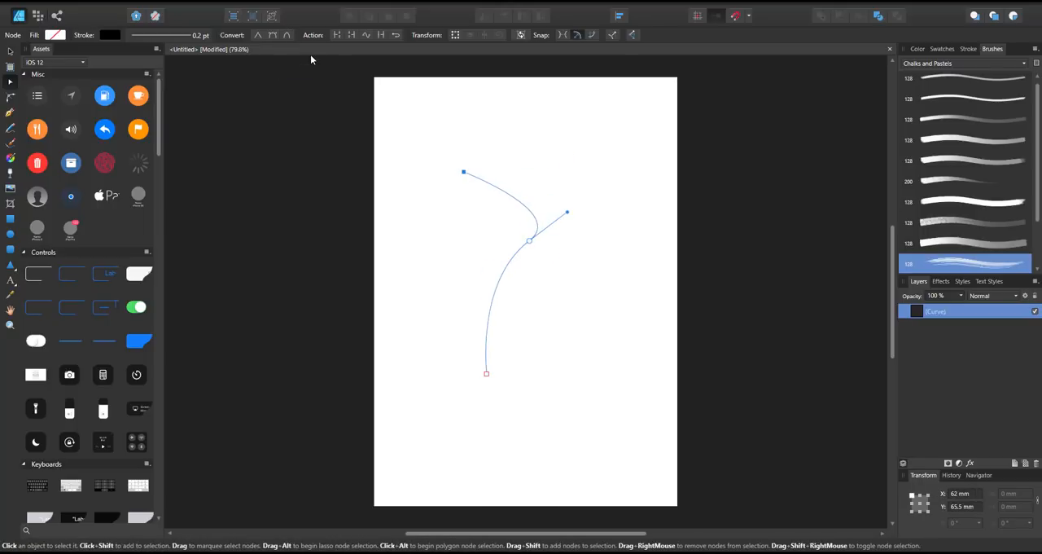
{"action": "left_click_drag", "start_coordinate": [486, 373], "coordinate": [482, 328]}
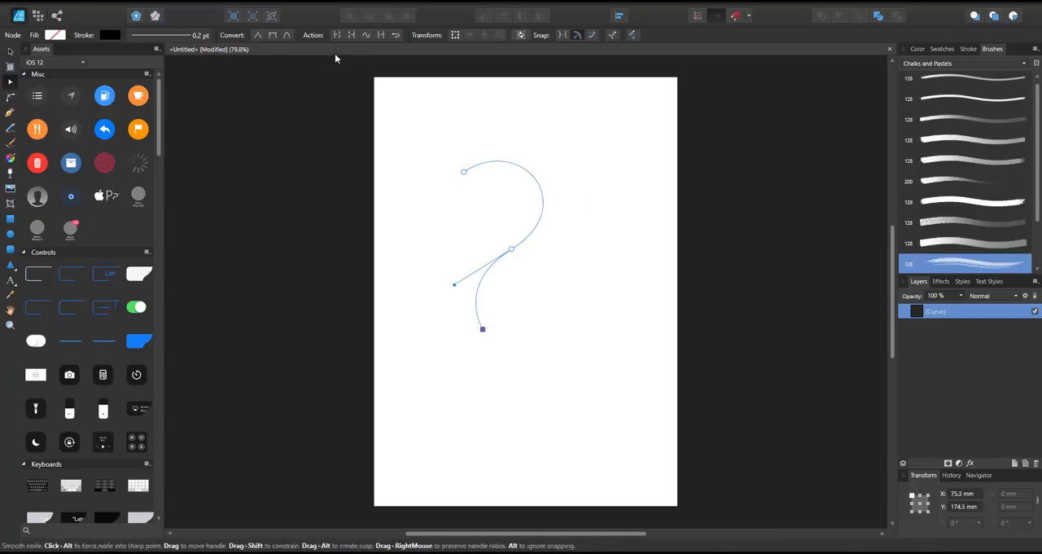
{"action": "left_click_drag", "start_coordinate": [482, 329], "coordinate": [476, 332]}
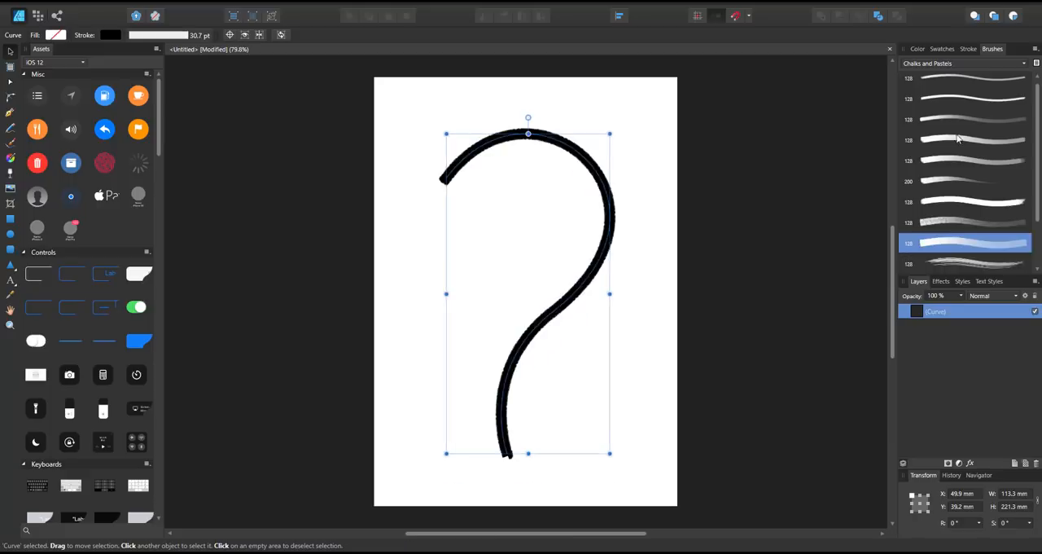
{"action": "left_click", "coordinate": [969, 222]}
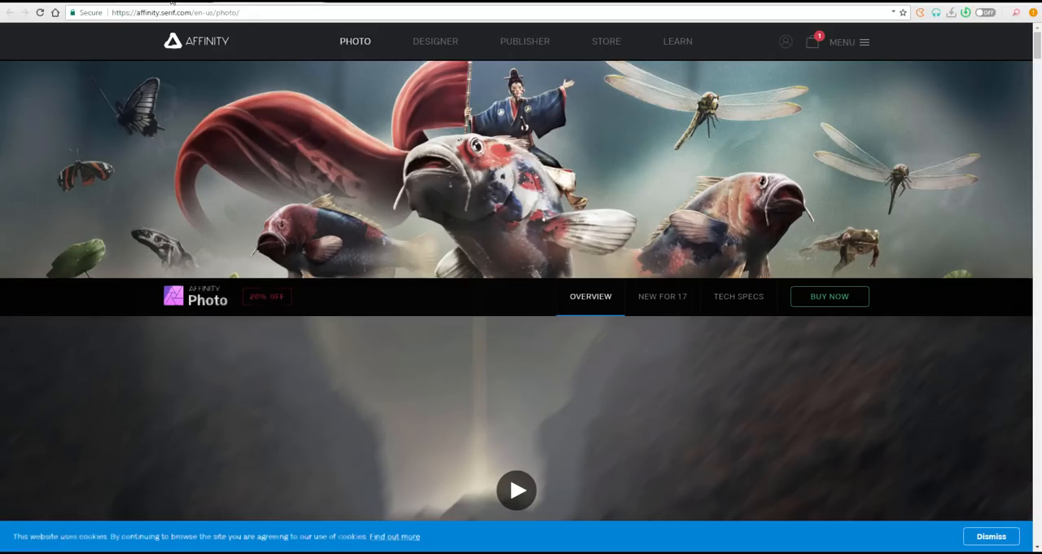
Step: Go to the STORE and browse the 20% off brush packs, illustration kits and workbooks
{"action": "left_click", "coordinate": [606, 41]}
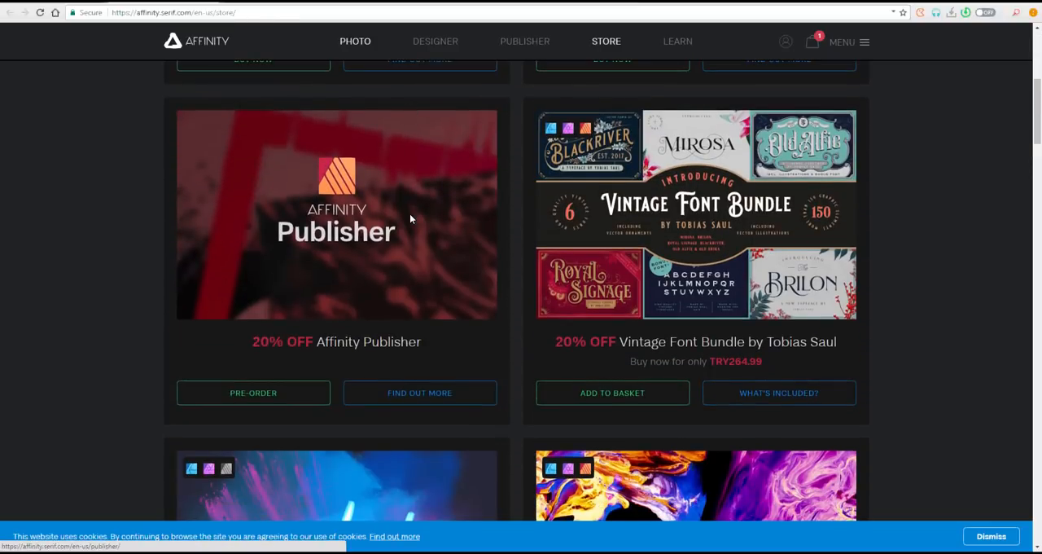
{"action": "scroll", "scroll_direction": "down", "scroll_amount": 3}
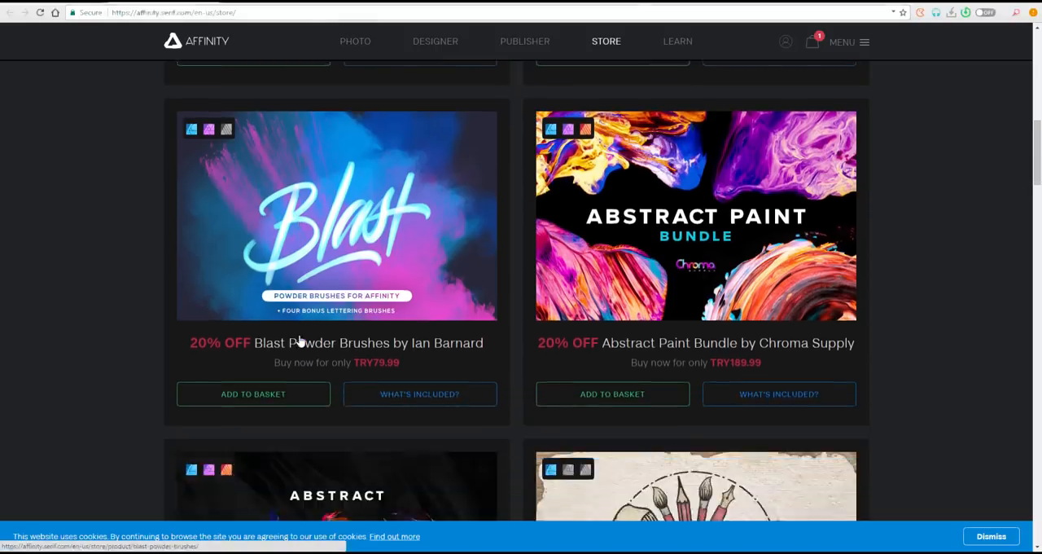
{"action": "scroll", "scroll_direction": "down", "scroll_amount": 3}
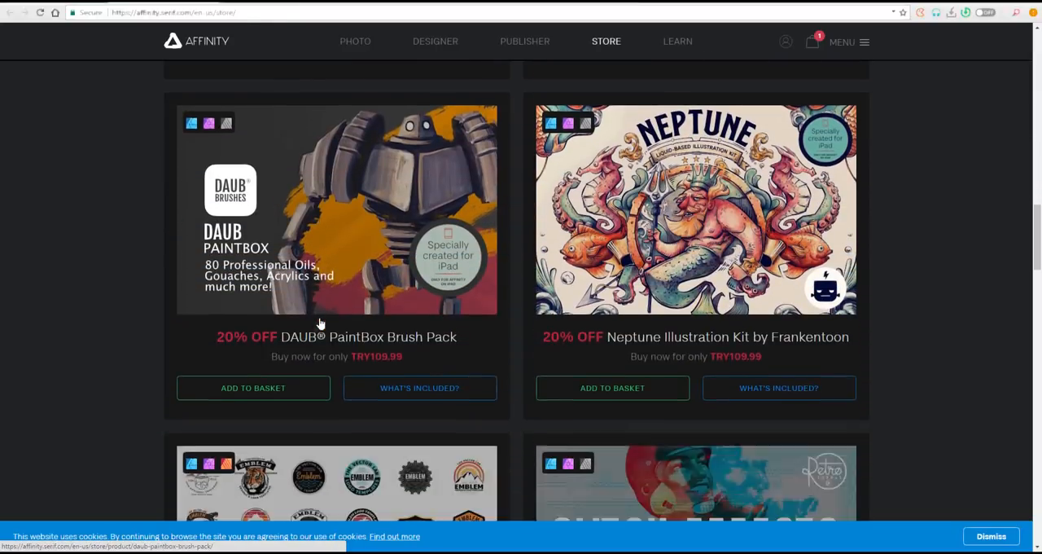
{"action": "scroll", "scroll_direction": "down", "scroll_amount": 3}
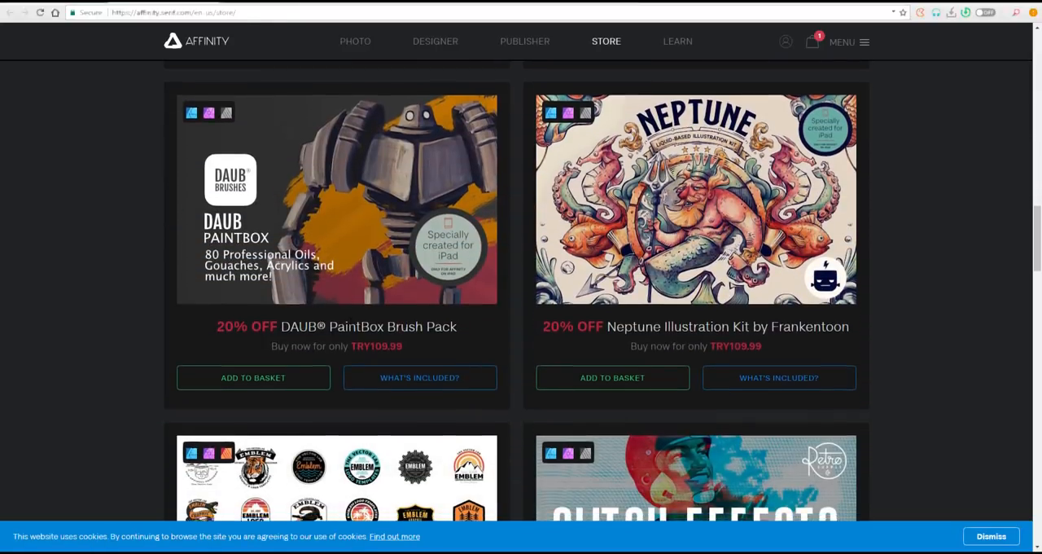
{"action": "scroll", "scroll_direction": "down", "scroll_amount": 3}
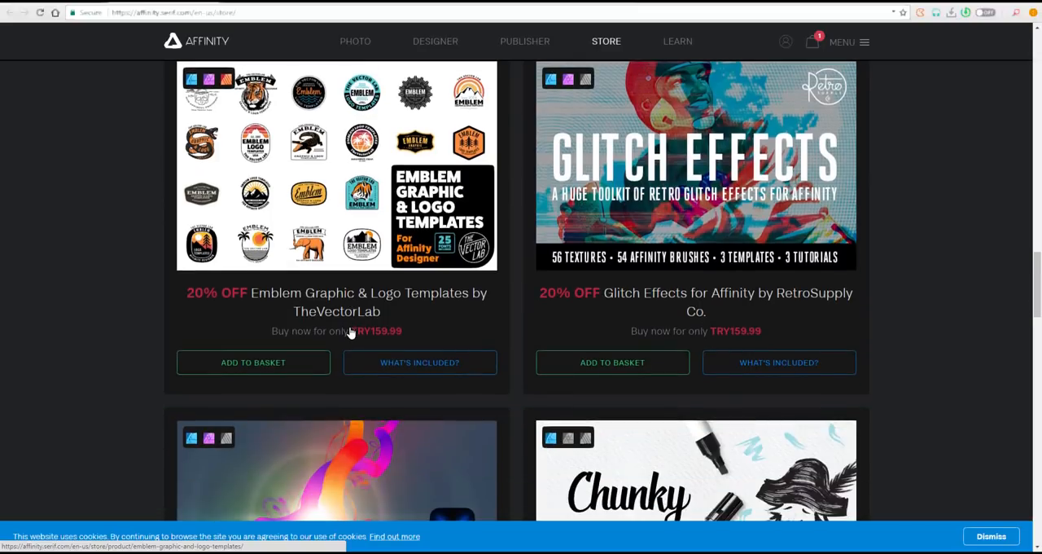
{"action": "scroll", "scroll_direction": "down", "scroll_amount": 3}
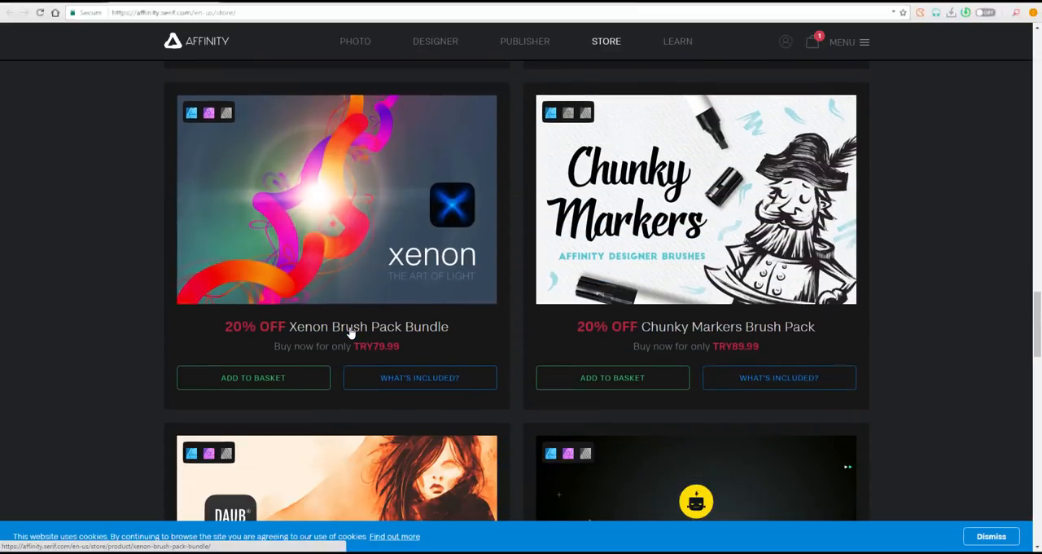
{"action": "scroll", "scroll_direction": "down", "scroll_amount": 3}
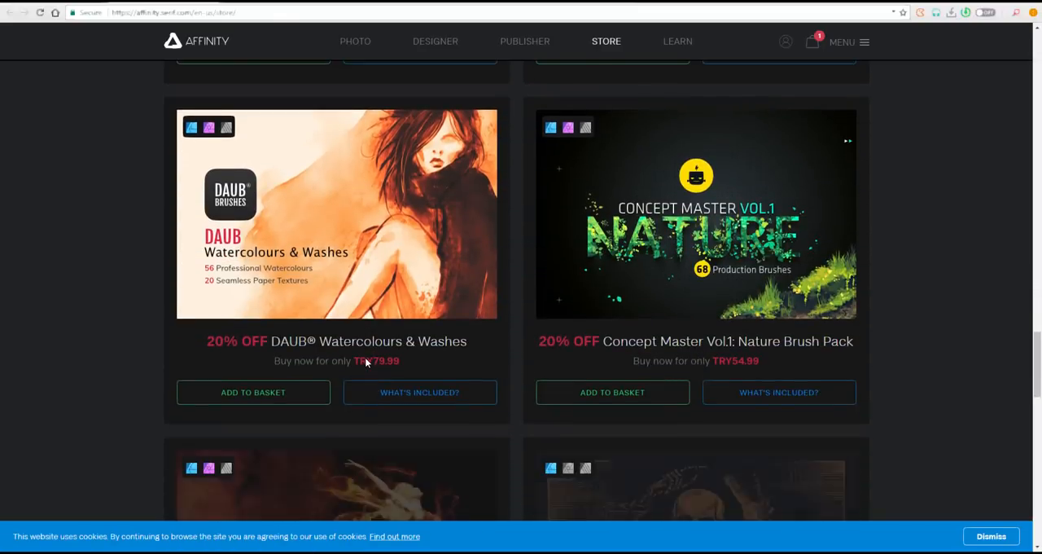
{"action": "scroll", "scroll_direction": "down", "scroll_amount": 3}
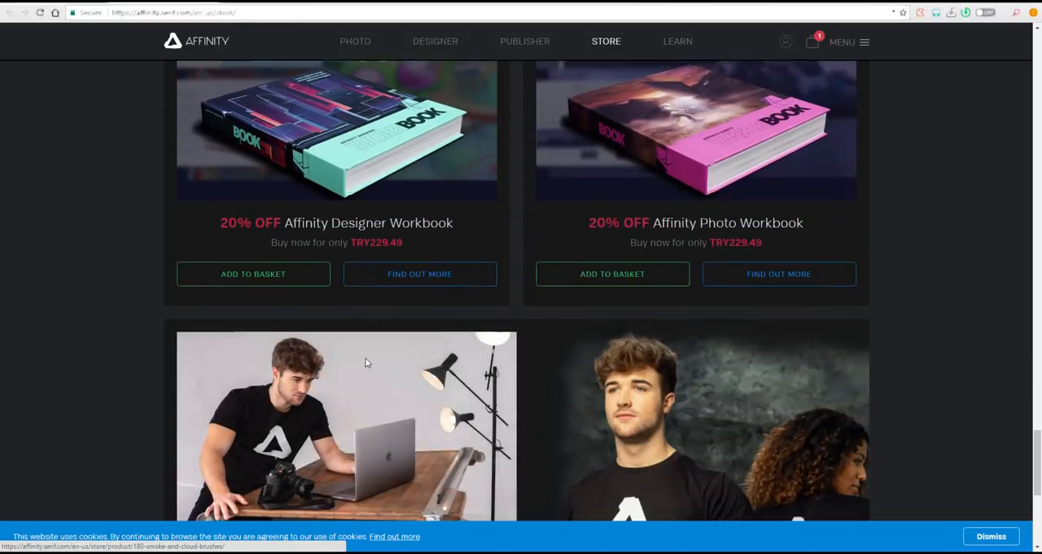
{"action": "scroll", "scroll_direction": "down", "scroll_amount": 3}
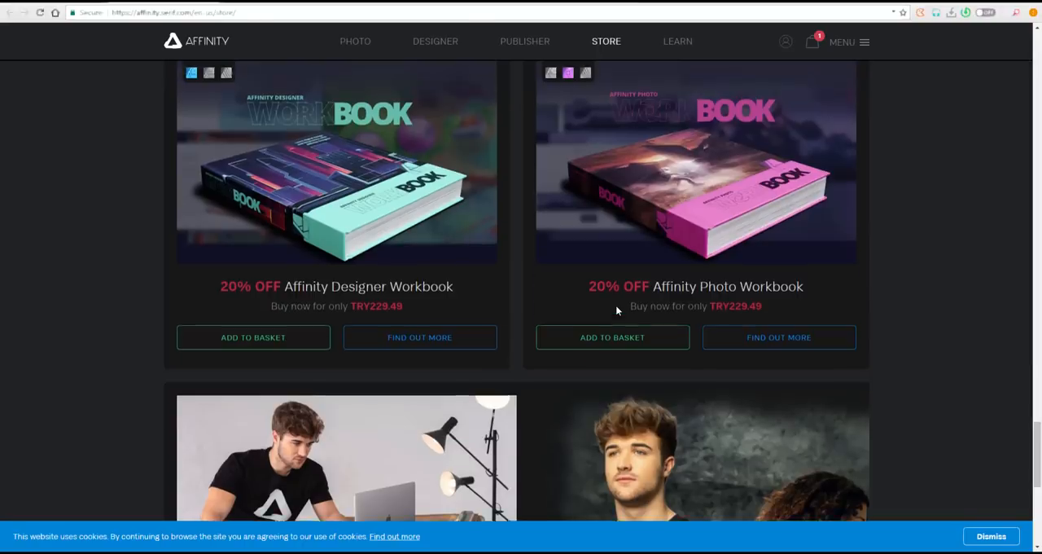
{"action": "scroll", "scroll_direction": "down", "scroll_amount": 3}
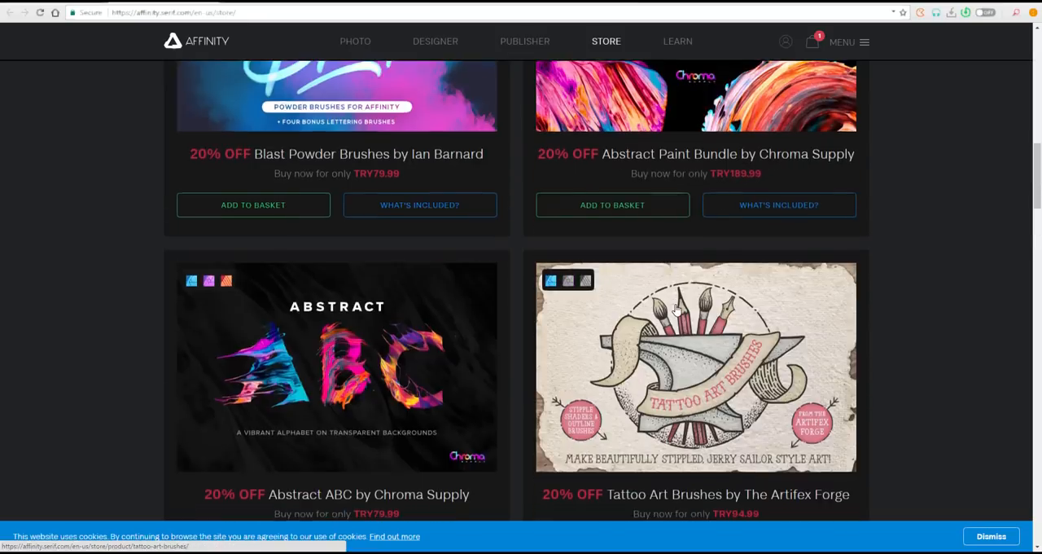